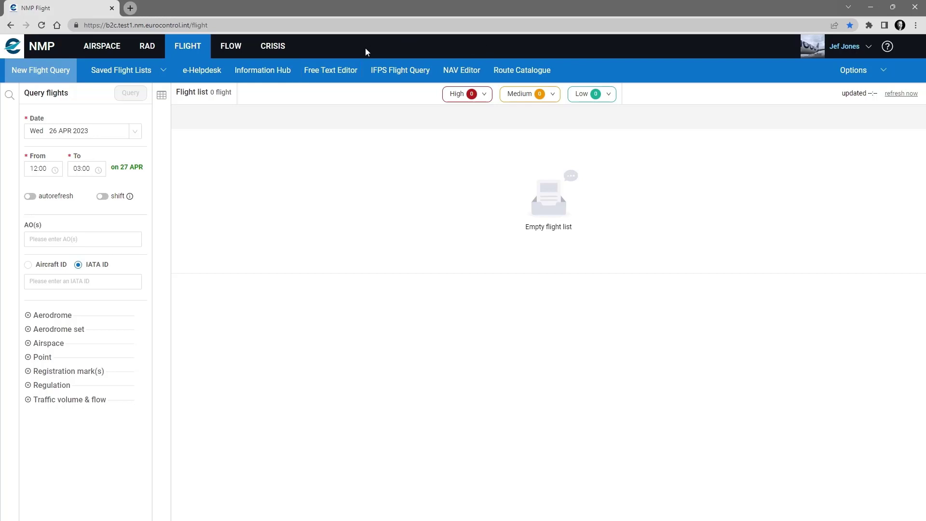
Step: Open the Free Text Editor under FLIGHT with an empty new-flight form
{"action": "left_click", "coordinate": [330, 70]}
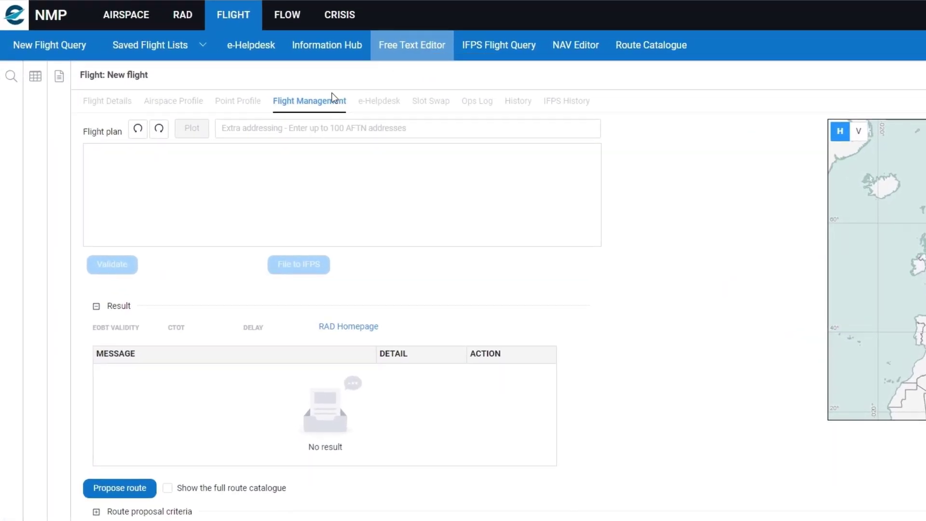
Step: Enter the BAW36X EGLL to LFLL flight plan into the Flight plan box
{"action": "left_click", "coordinate": [342, 194]}
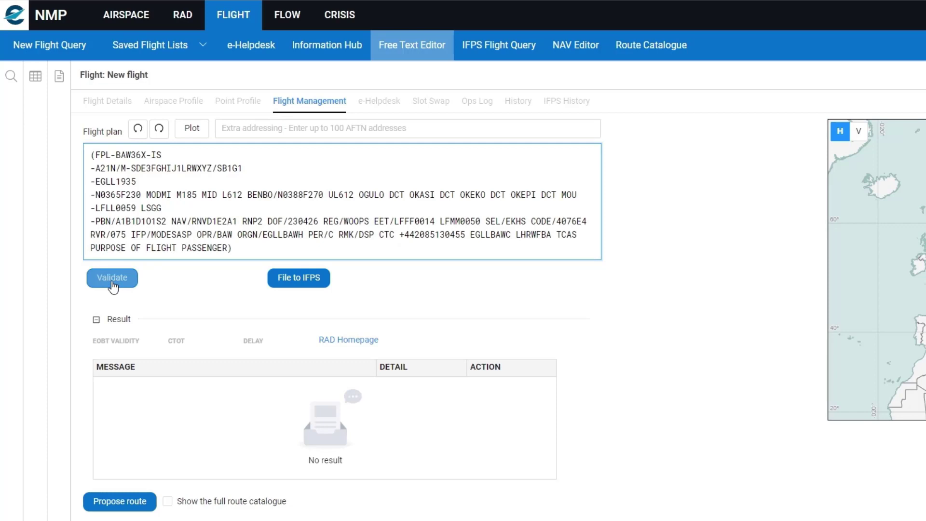
{"action": "left_click", "coordinate": [113, 278]}
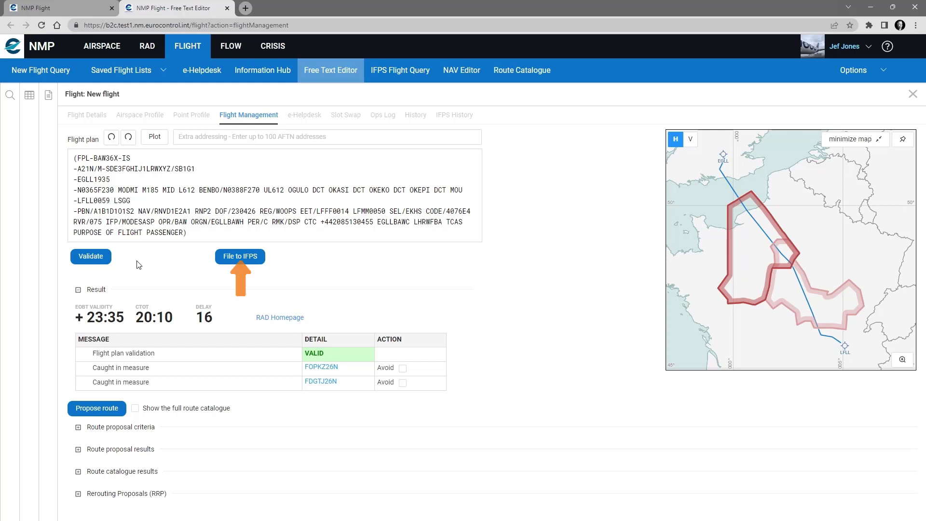
{"action": "mouse_move", "coordinate": [140, 265]}
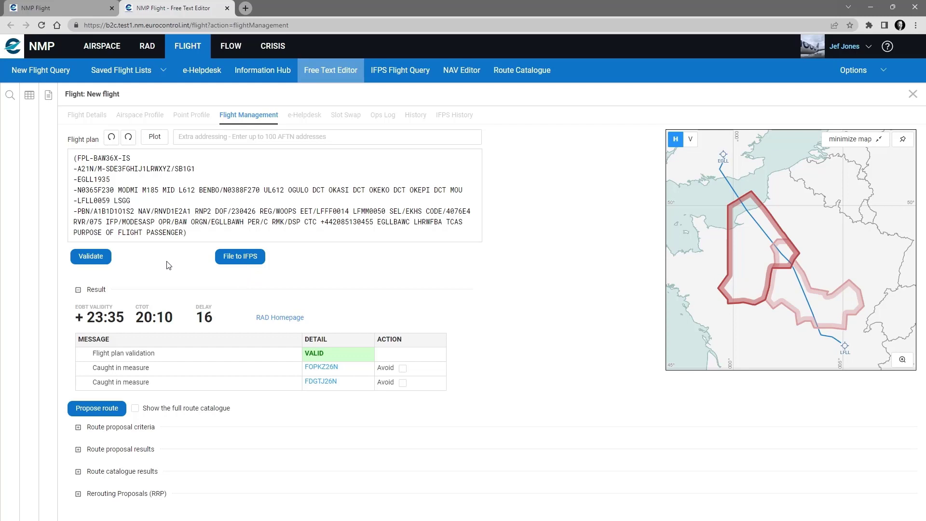
{"action": "mouse_move", "coordinate": [240, 256]}
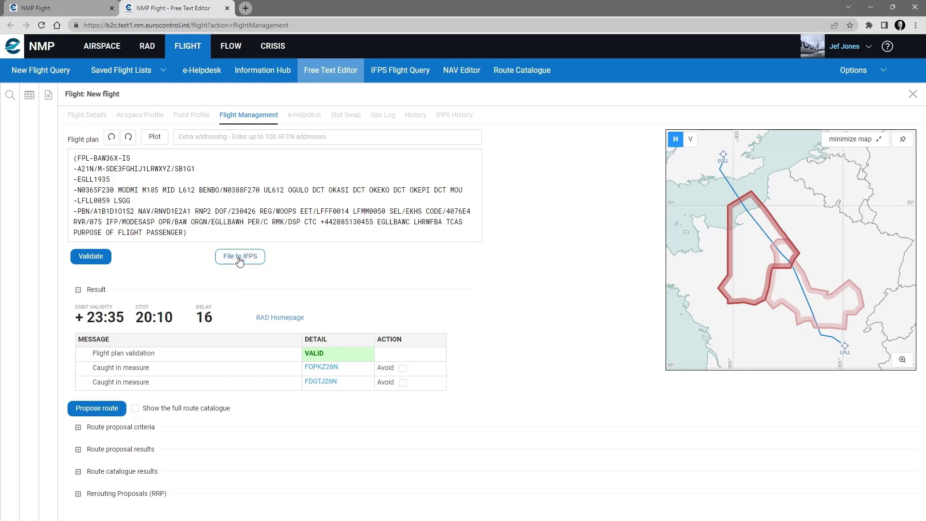
Step: File BAW36X to IFPS, confirm Yes, and open its details from the ACK link
{"action": "left_click", "coordinate": [239, 256]}
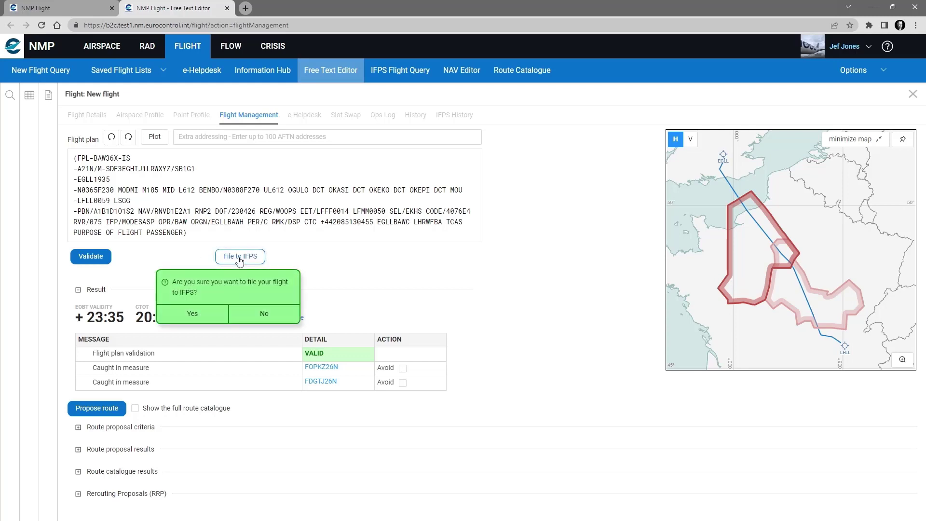
{"action": "mouse_move", "coordinate": [194, 319]}
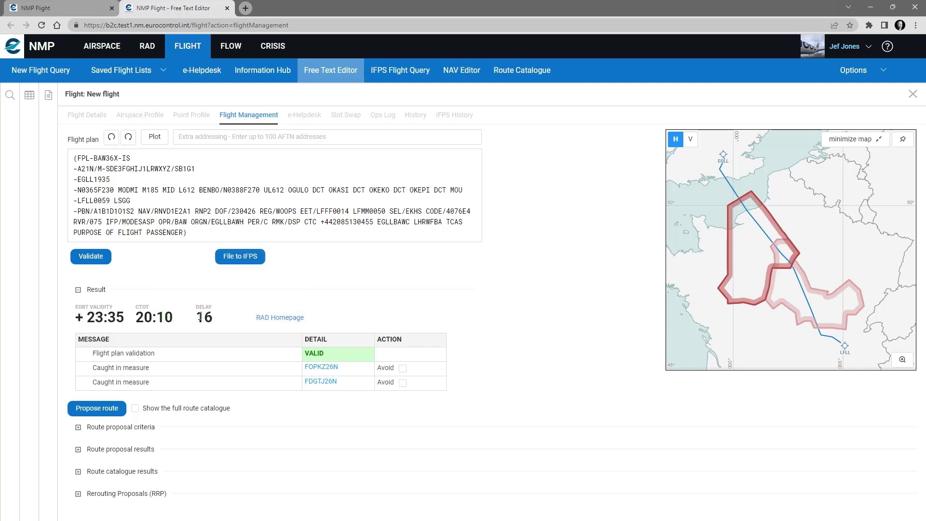
{"action": "left_click", "coordinate": [239, 256]}
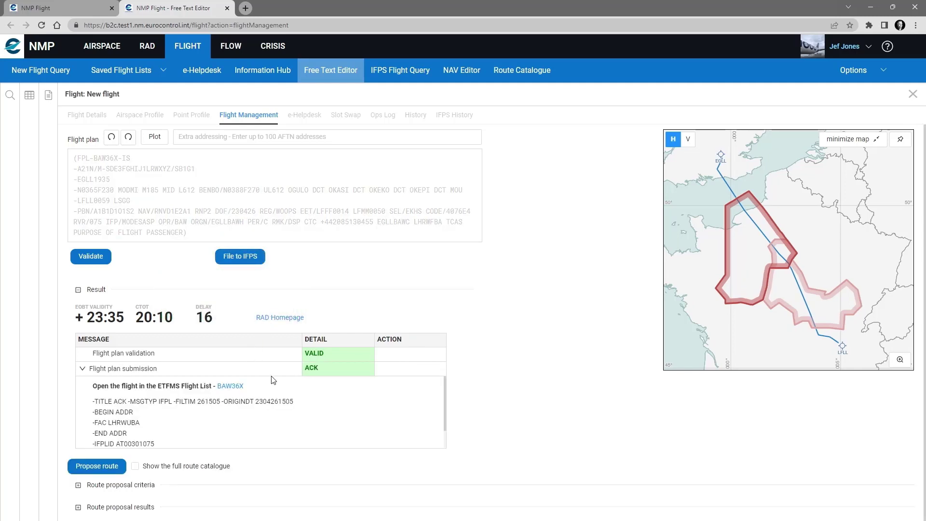
{"action": "mouse_move", "coordinate": [339, 402]}
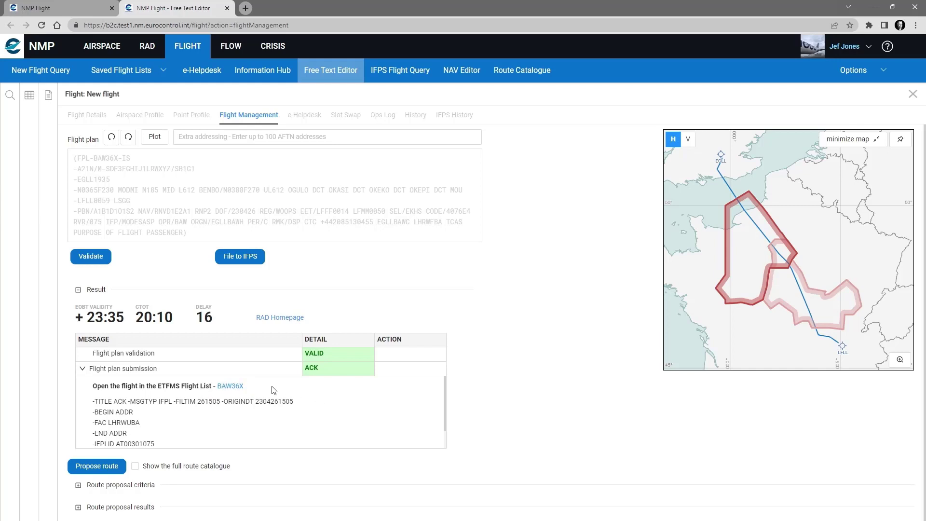
{"action": "mouse_move", "coordinate": [230, 389]}
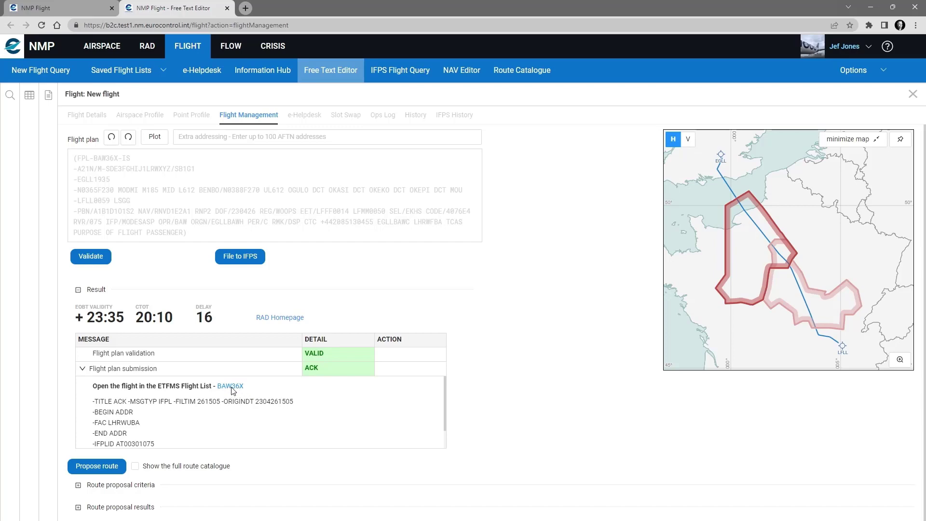
{"action": "left_click", "coordinate": [230, 386]}
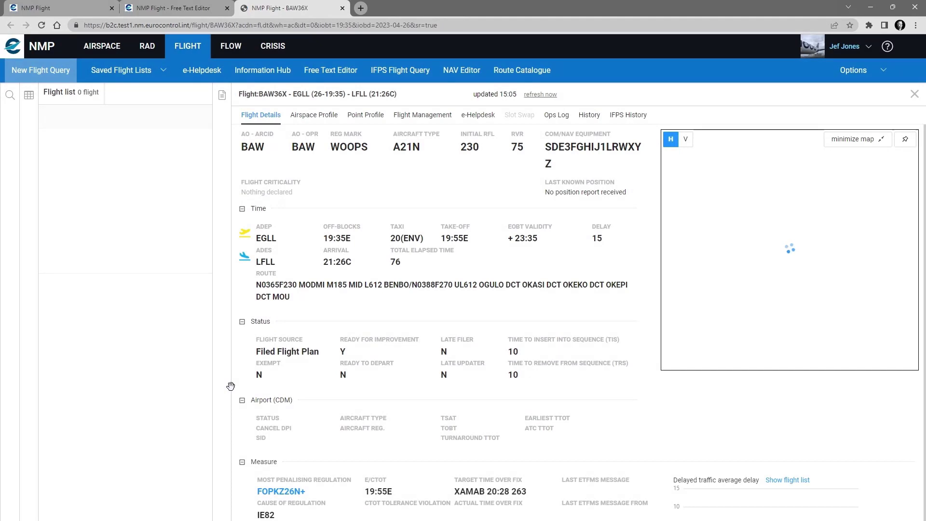